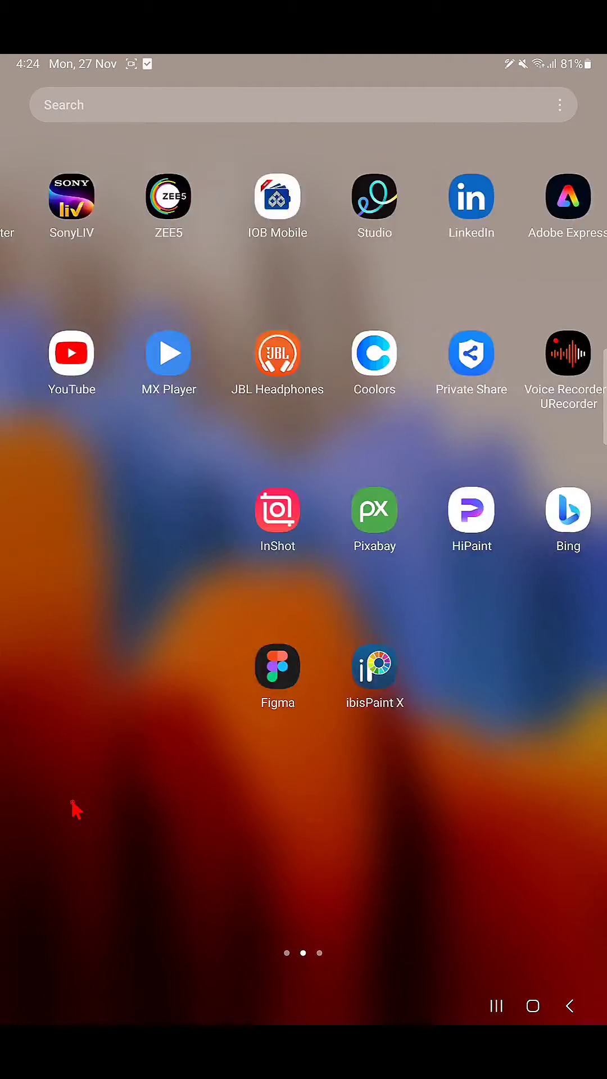
# Launch HiPaint from the next home screen page to get a blank pink canvas
pyautogui.hscroll(-3)
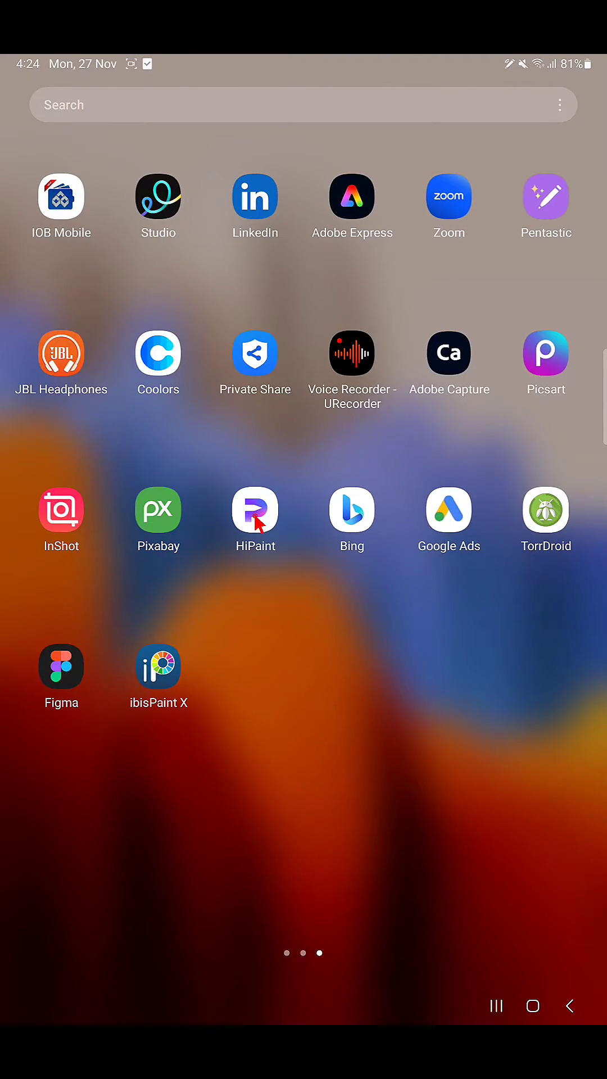
pyautogui.click(254, 513)
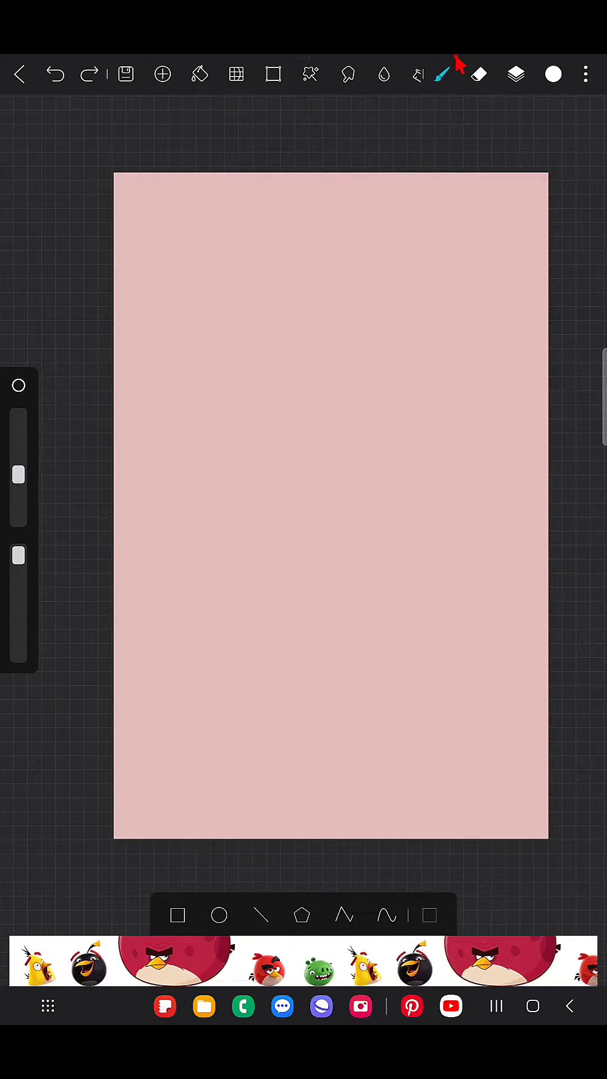
# Pick the brush and draw three freehand closed white outlines on the upper canvas
pyautogui.click(442, 74)
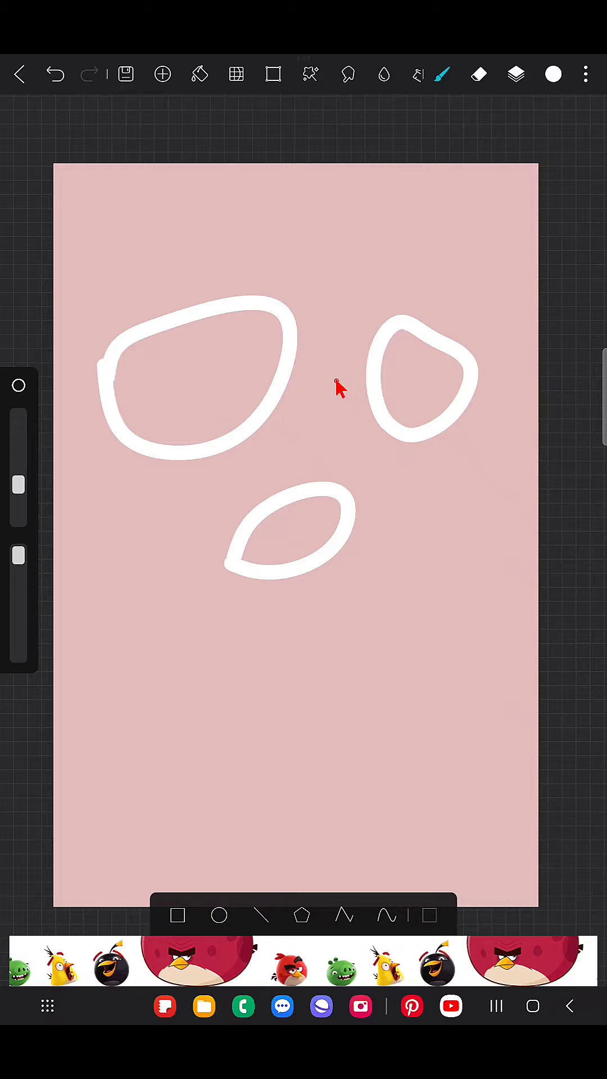
pyautogui.click(586, 74)
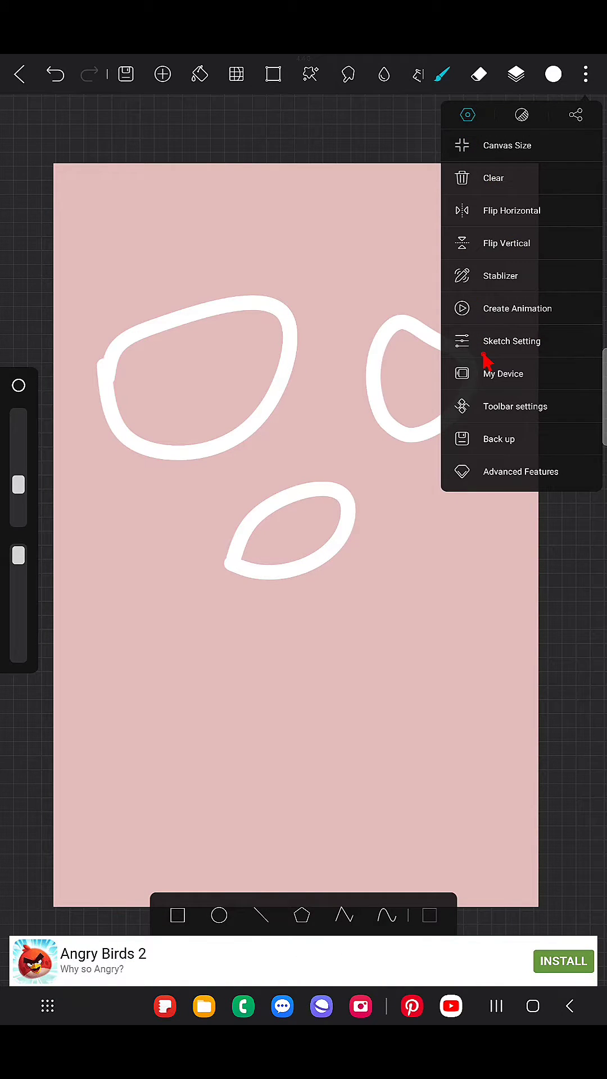
# Browse the curve tool options in Sketch Setting
pyautogui.click(512, 342)
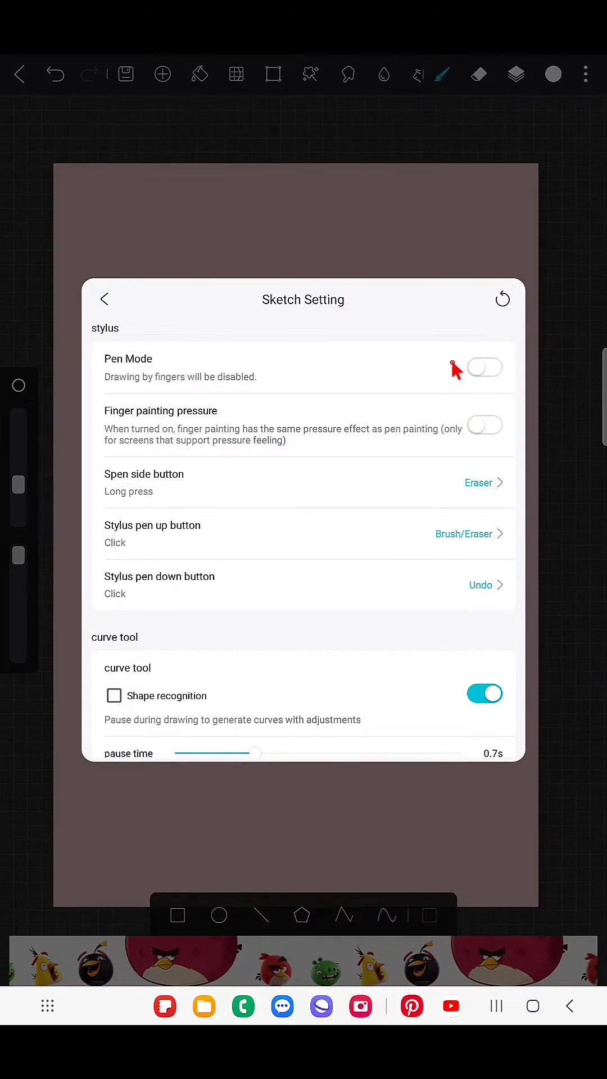
pyautogui.scroll(-3)
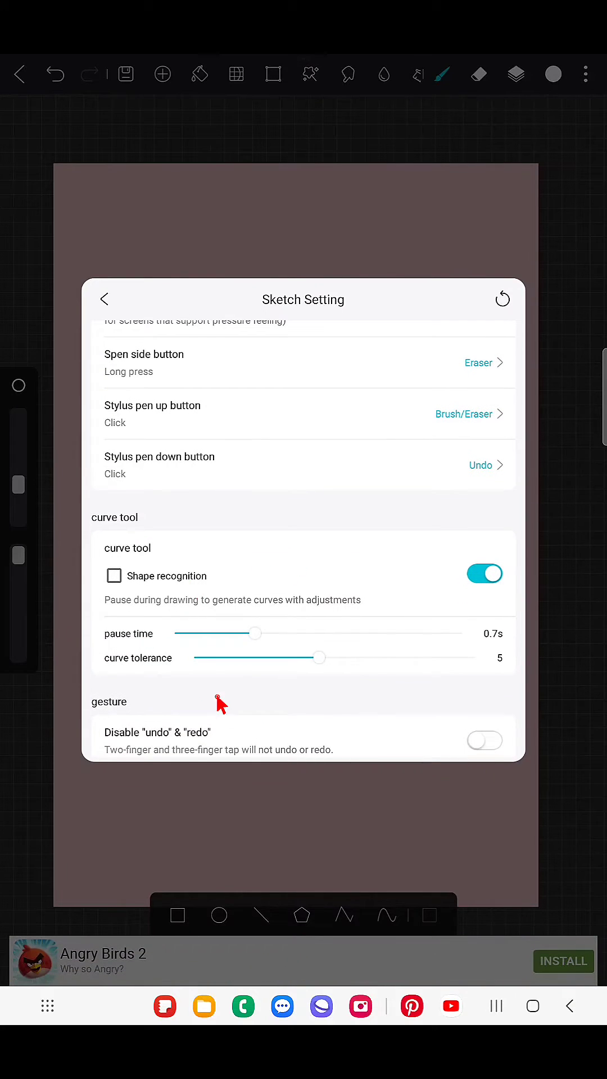
pyautogui.click(502, 298)
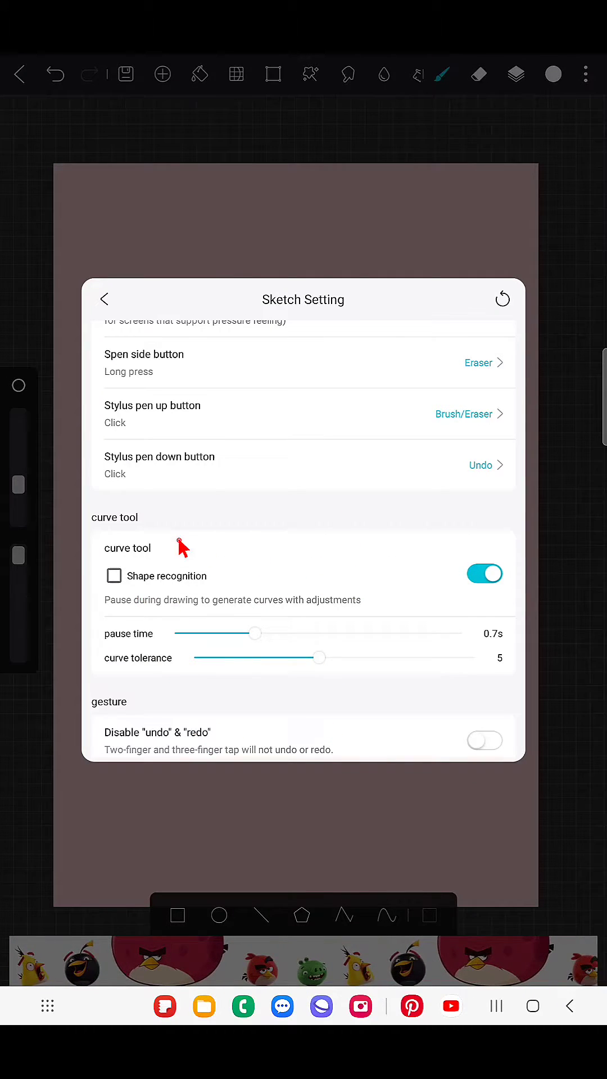
pyautogui.scroll(-3)
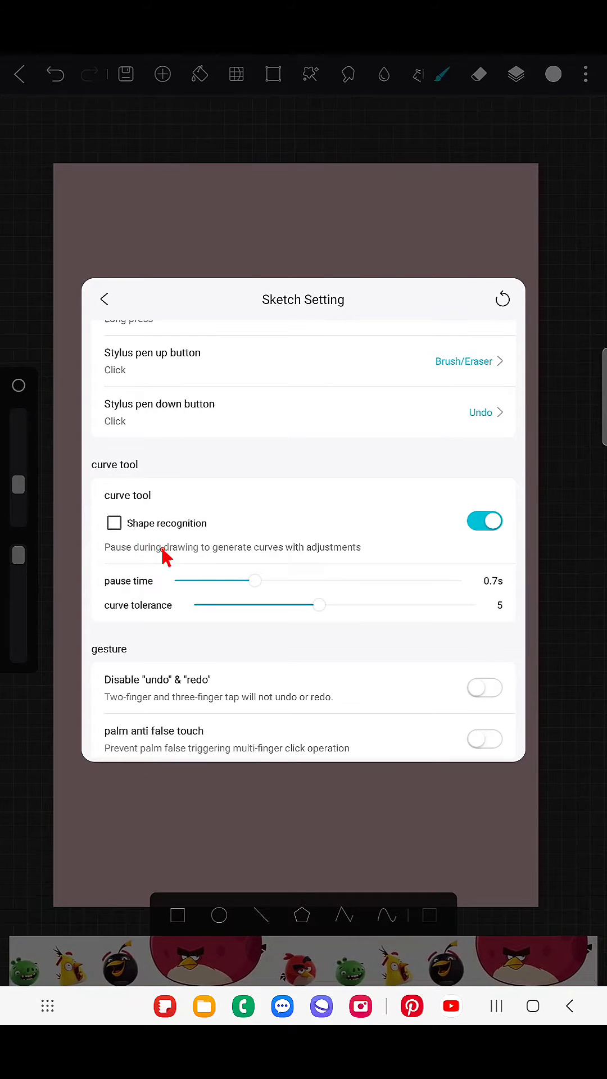
# Draw a rough white oval at the lower left and accept it
pyautogui.click(105, 298)
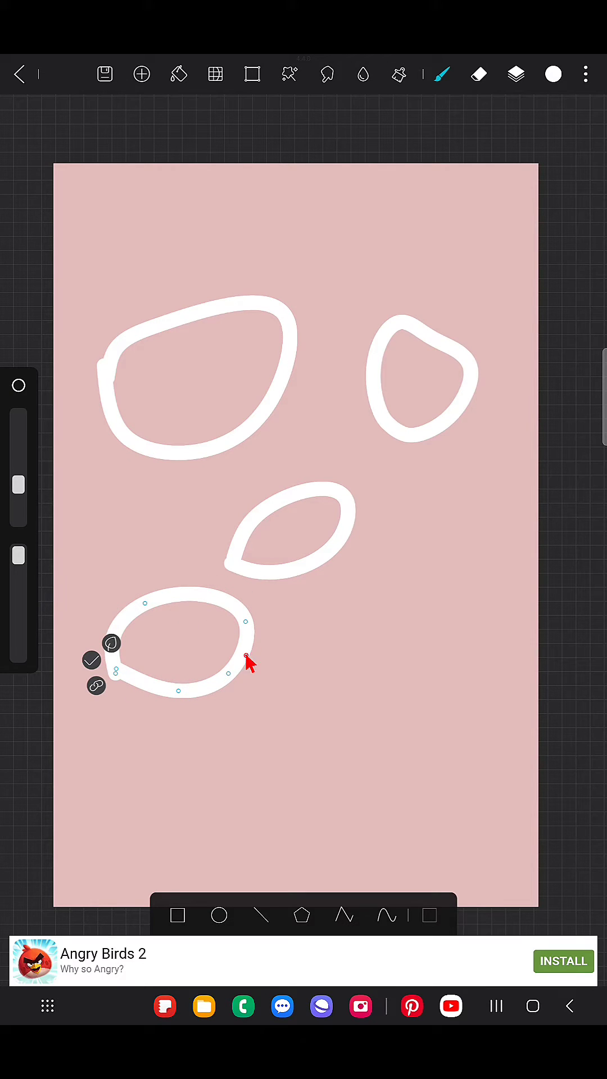
pyautogui.click(92, 660)
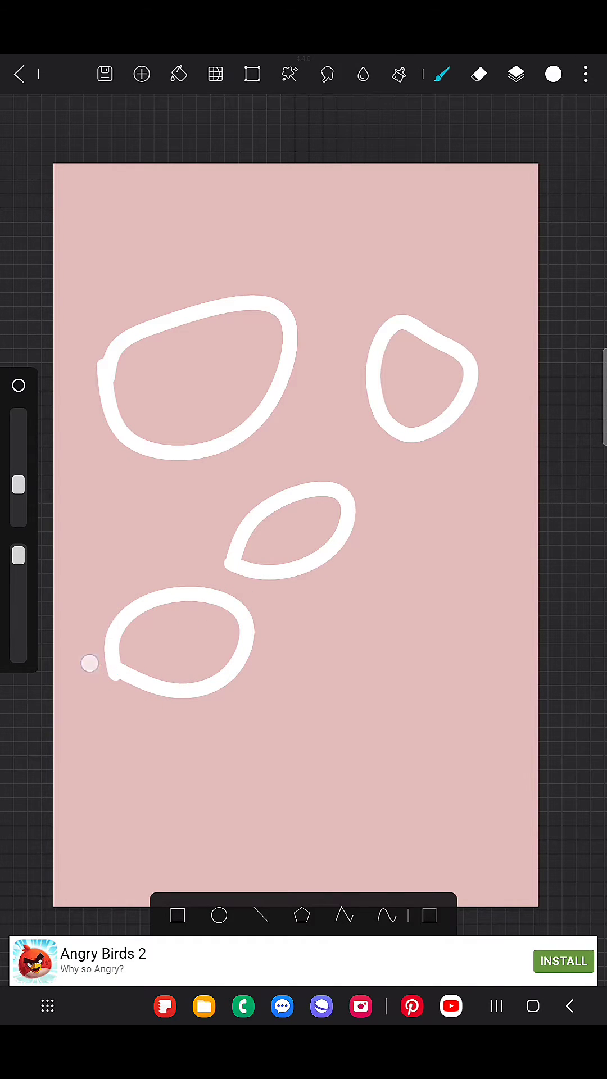
pyautogui.click(584, 73)
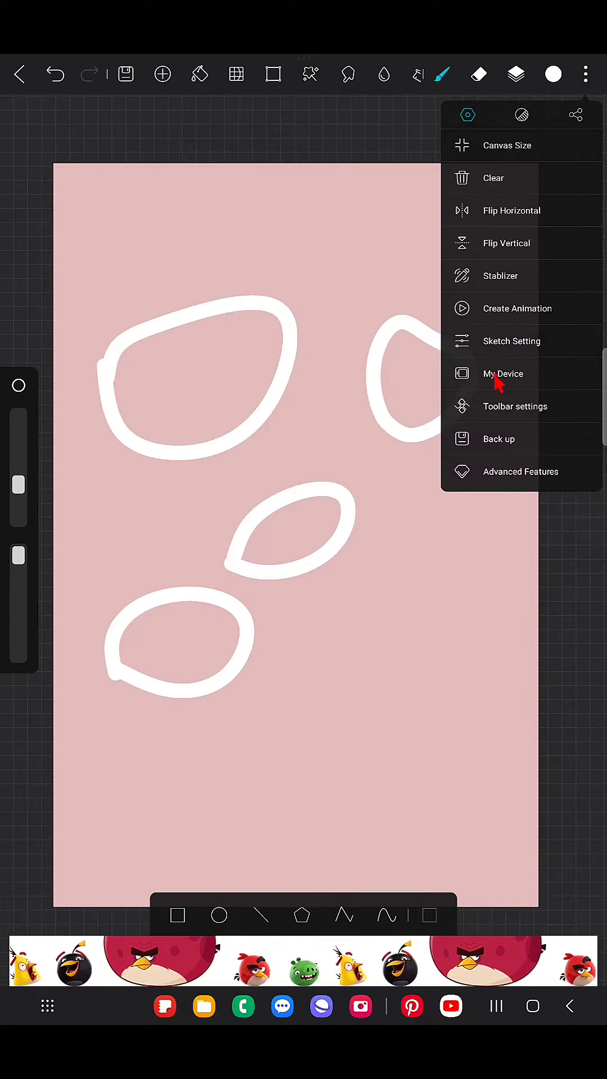
# Enable curve shape recognition (0.7s pause, tolerance 5), accept a recognized circle, and draw another curve
pyautogui.click(512, 341)
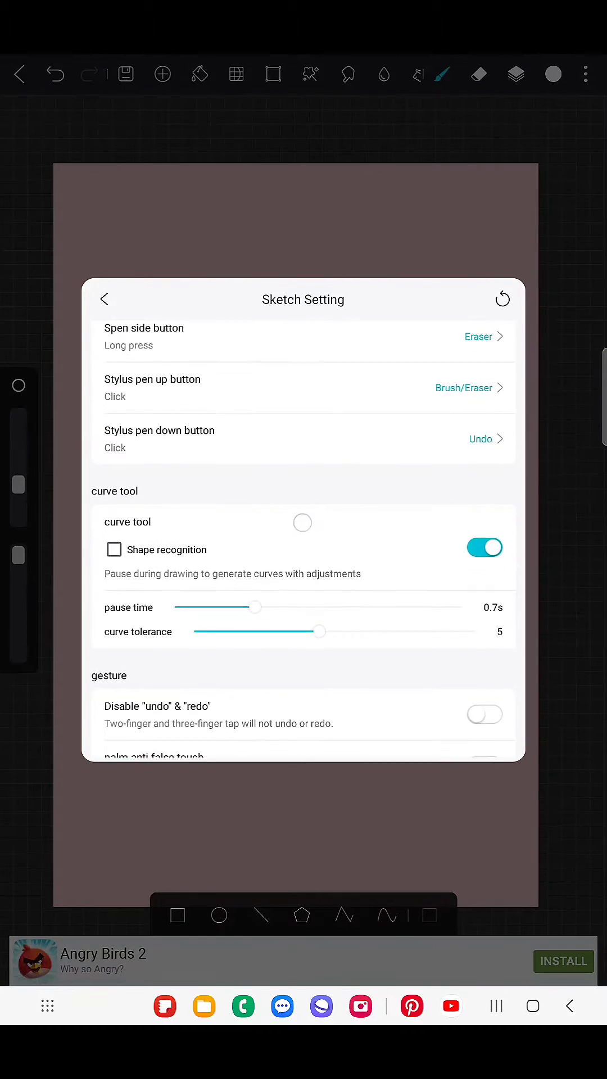
pyautogui.click(113, 549)
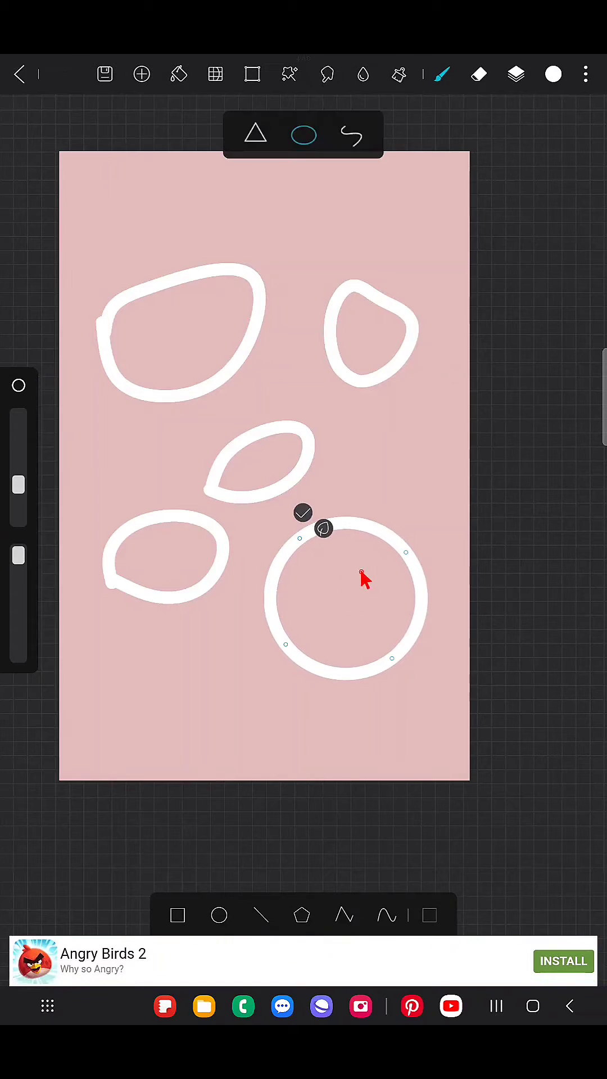
pyautogui.moveTo(131, 404)
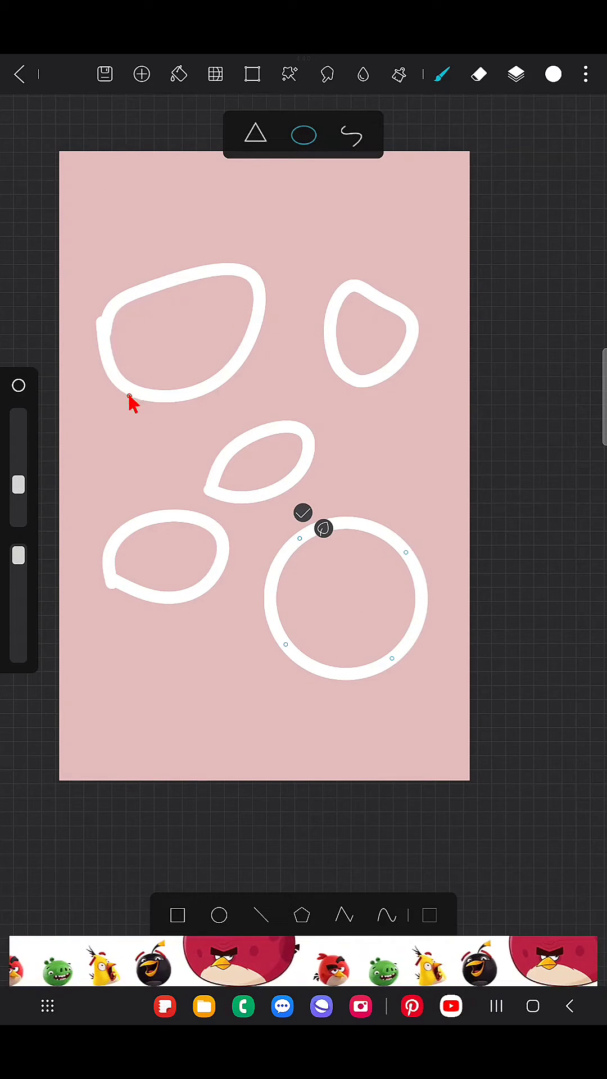
pyautogui.moveTo(350, 540)
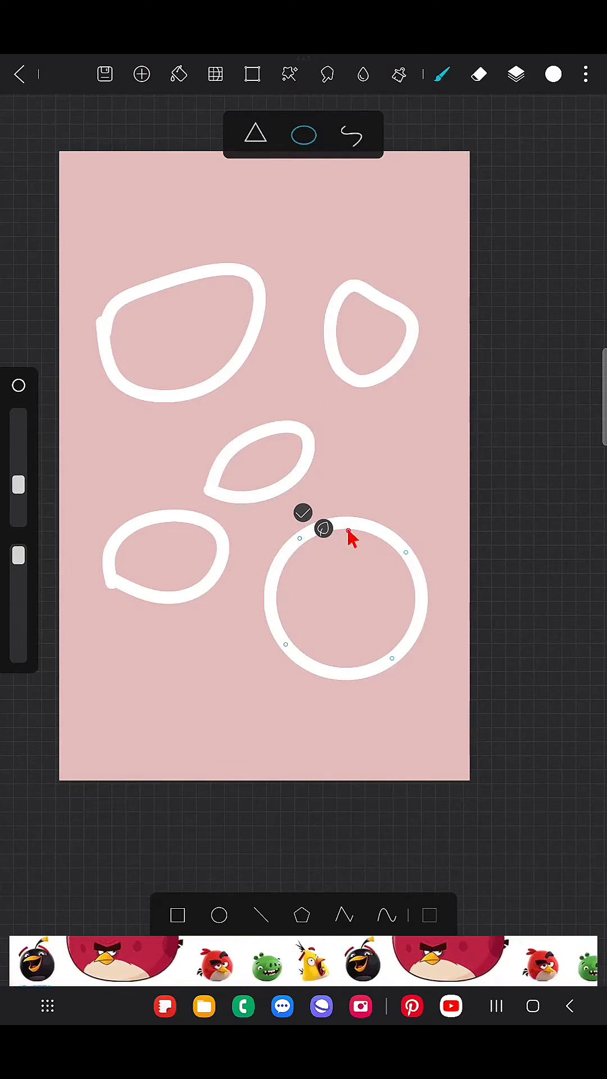
pyautogui.click(303, 513)
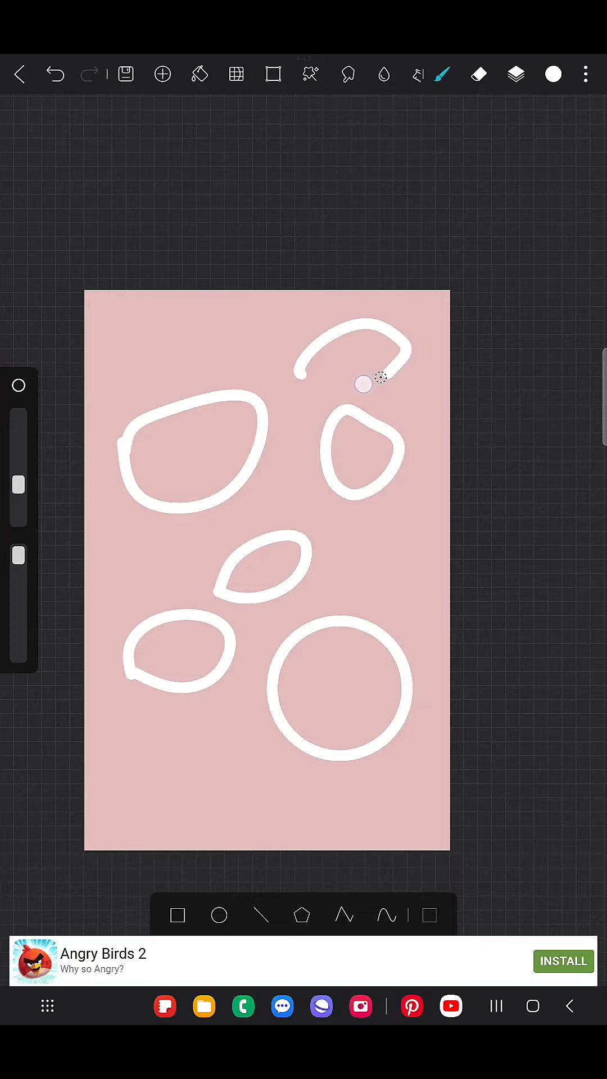
pyautogui.moveTo(365, 384); pyautogui.dragTo(306, 374)
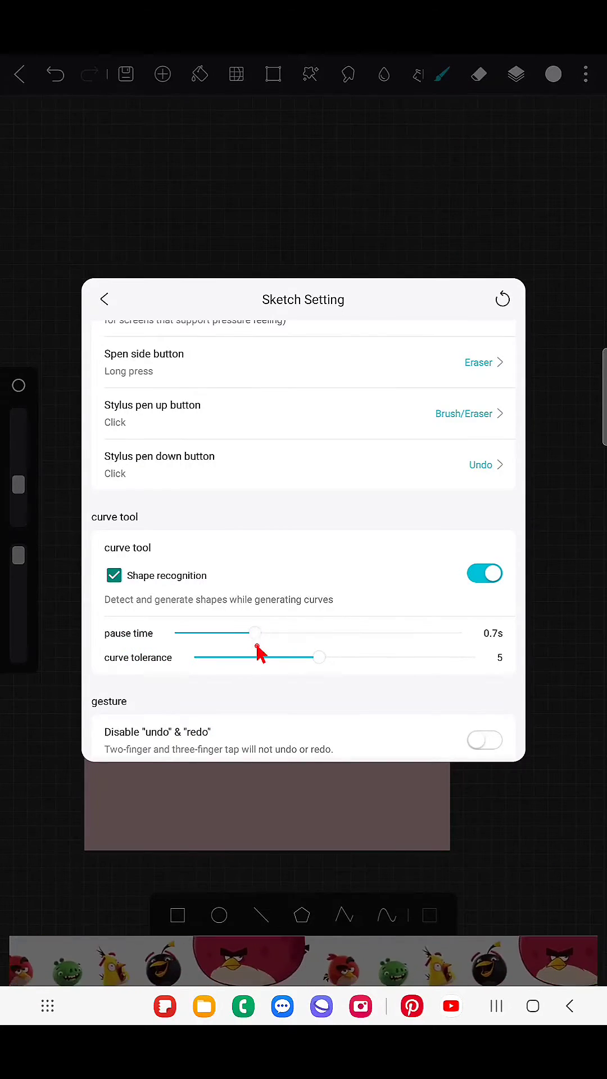
# Draw and accept a recognized ellipse near the bottom left, then hide Layer1 via Layers
pyautogui.click(104, 298)
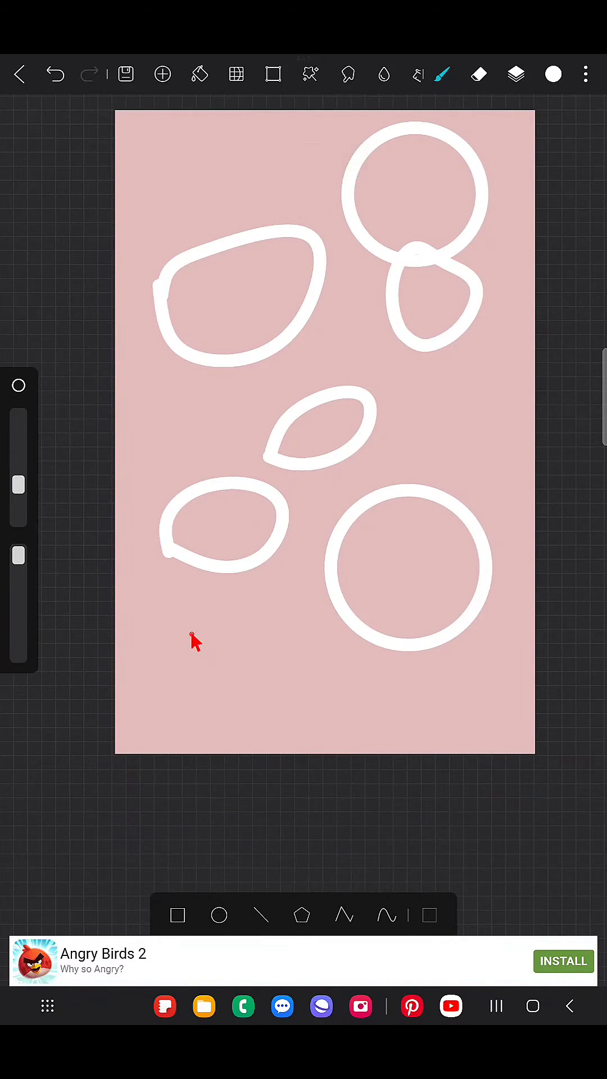
pyautogui.moveTo(193, 647); pyautogui.dragTo(309, 647)
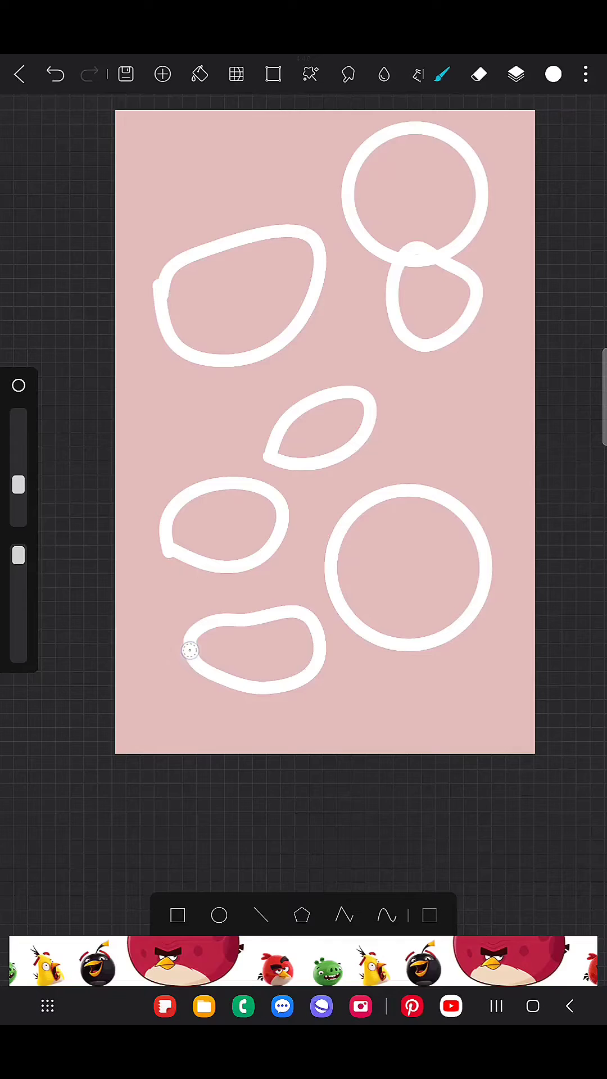
pyautogui.moveTo(192, 652); pyautogui.dragTo(317, 661)
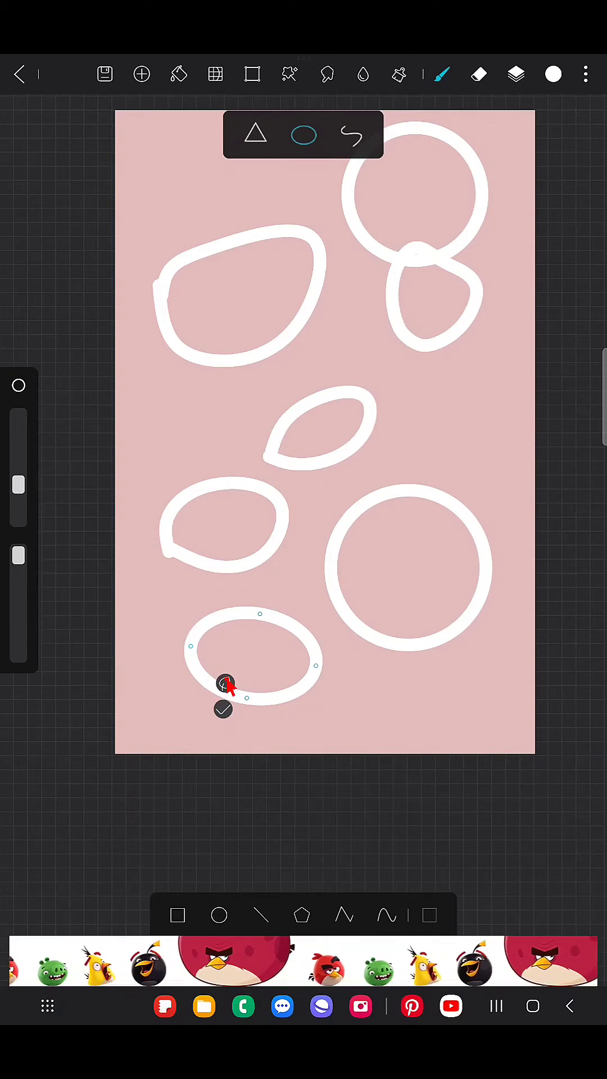
pyautogui.click(223, 709)
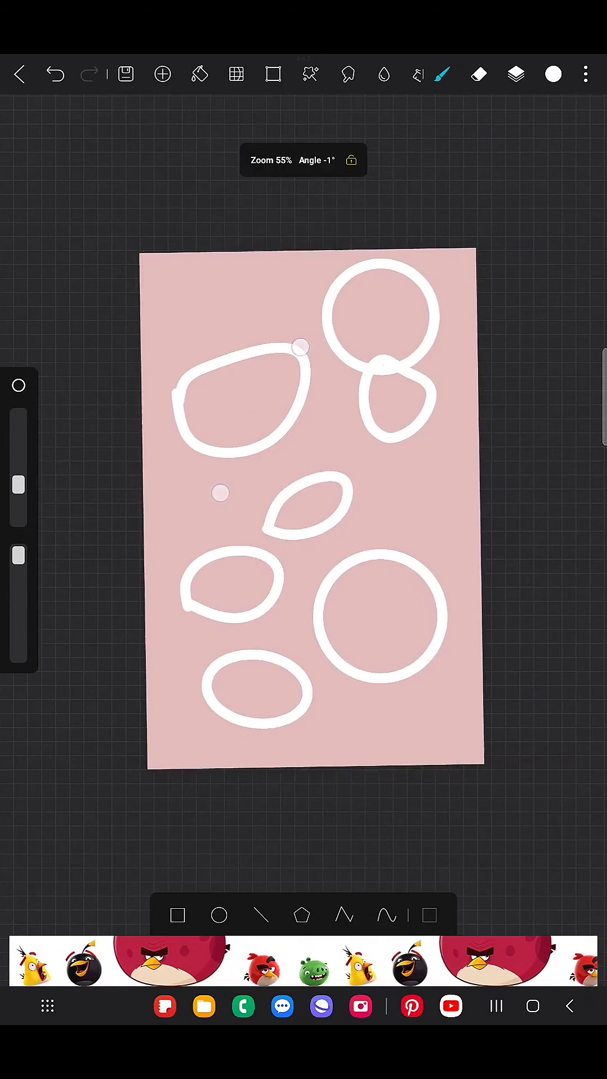
pyautogui.click(516, 74)
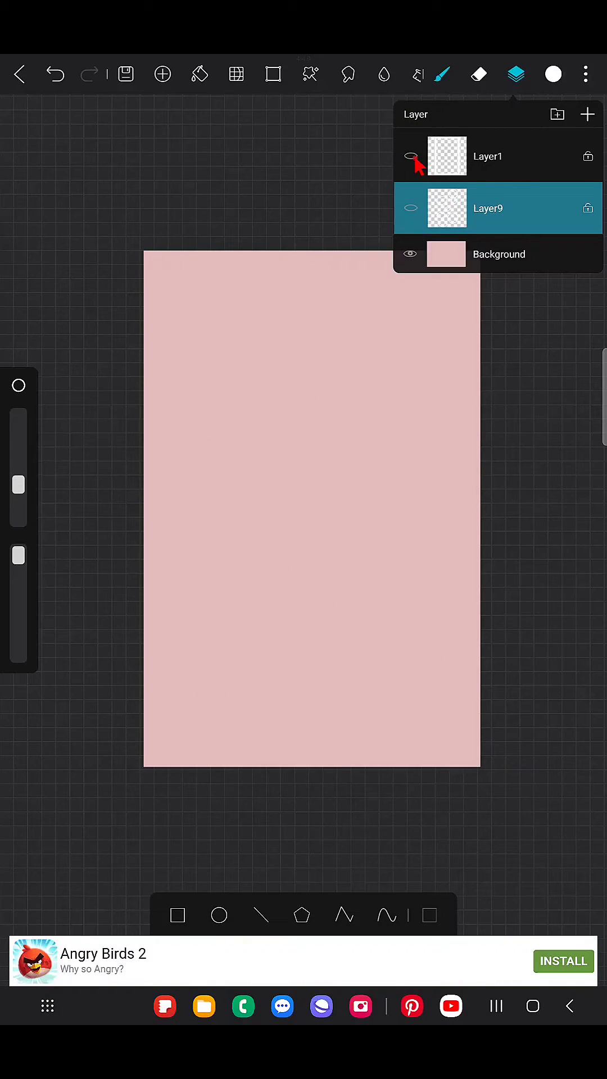
# Draw a leaf-like loop and a bean-shaped outline on the cleared canvas
pyautogui.click(586, 114)
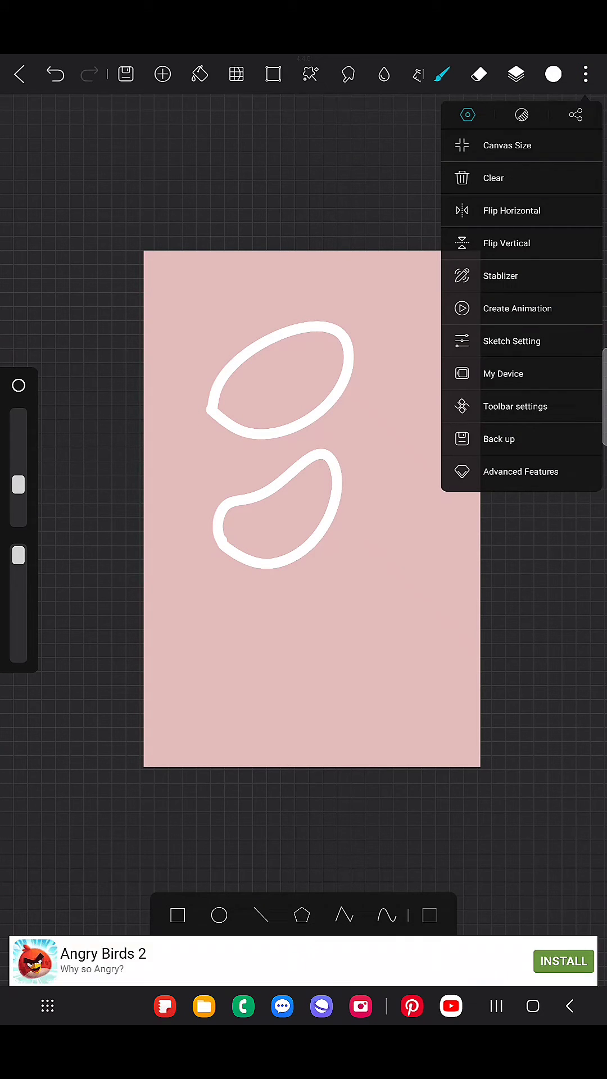
# Raise the curve pause time slider through 0.8s to 0.95s in Sketch Setting
pyautogui.click(512, 341)
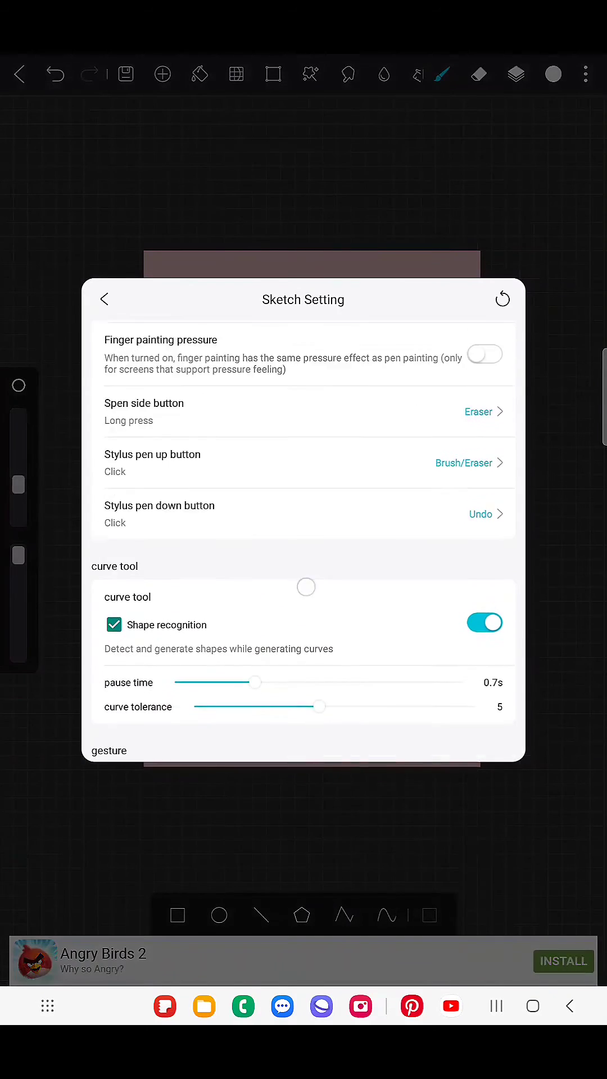
pyautogui.moveTo(258, 682); pyautogui.dragTo(276, 659)
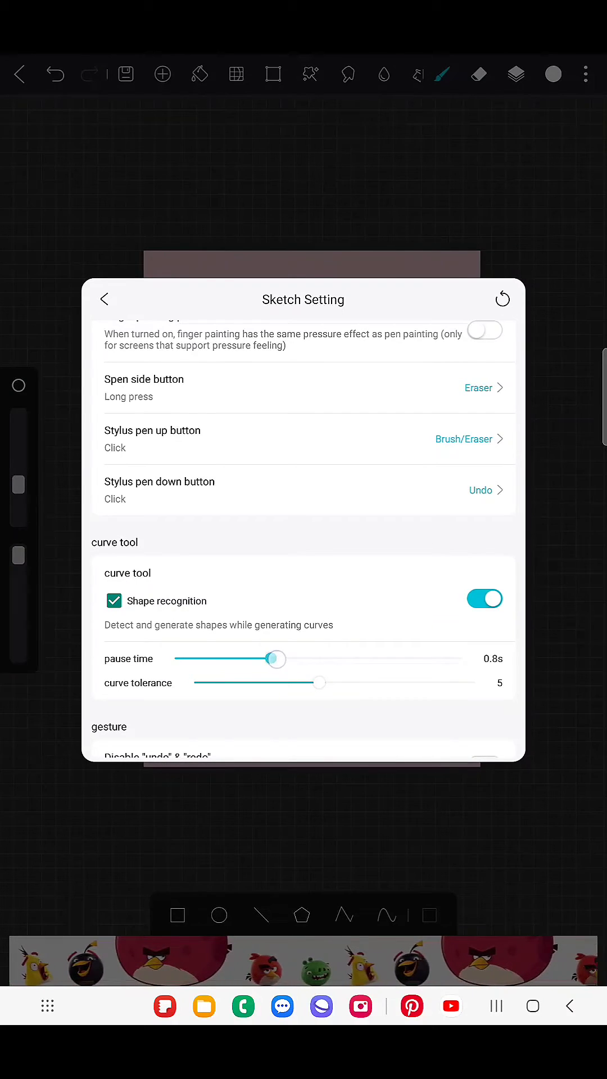
pyautogui.moveTo(275, 659); pyautogui.dragTo(293, 660)
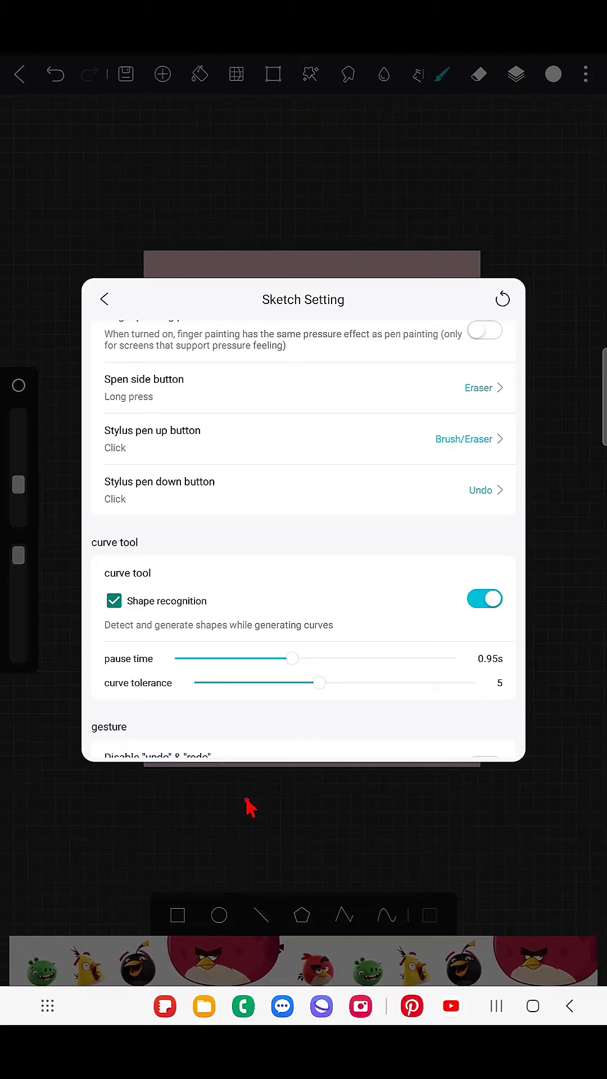
pyautogui.click(105, 299)
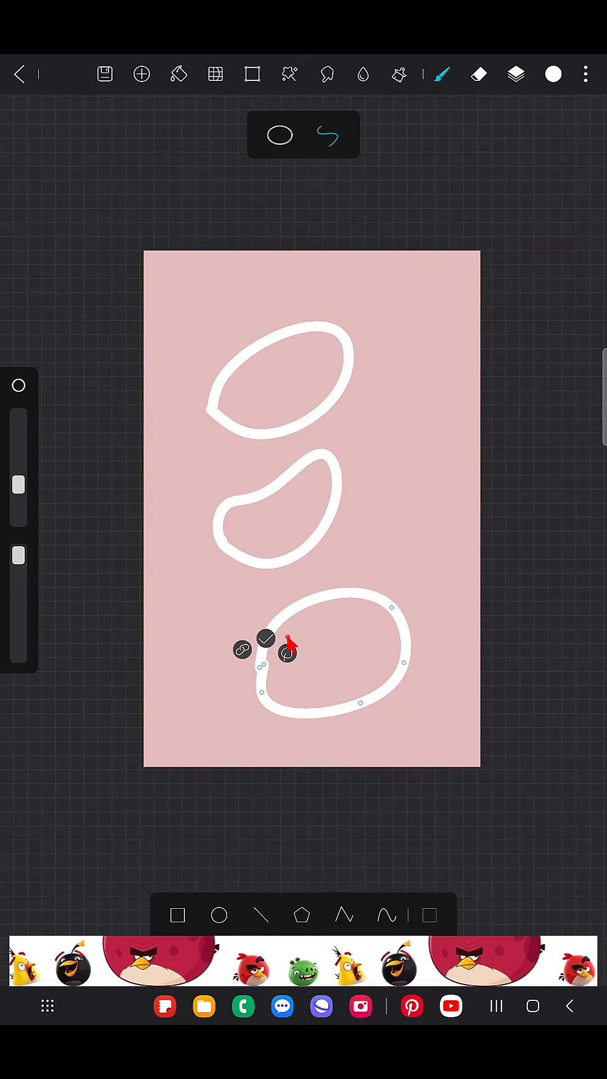
pyautogui.click(585, 74)
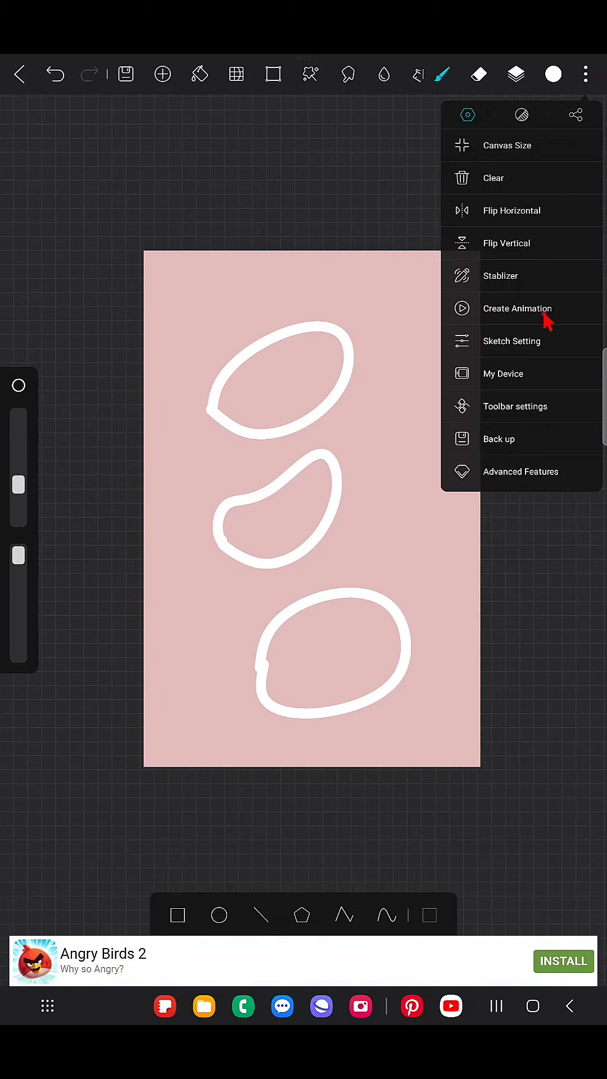
# Drag the Sketch Setting pause time slider down to 0.25s
pyautogui.click(511, 340)
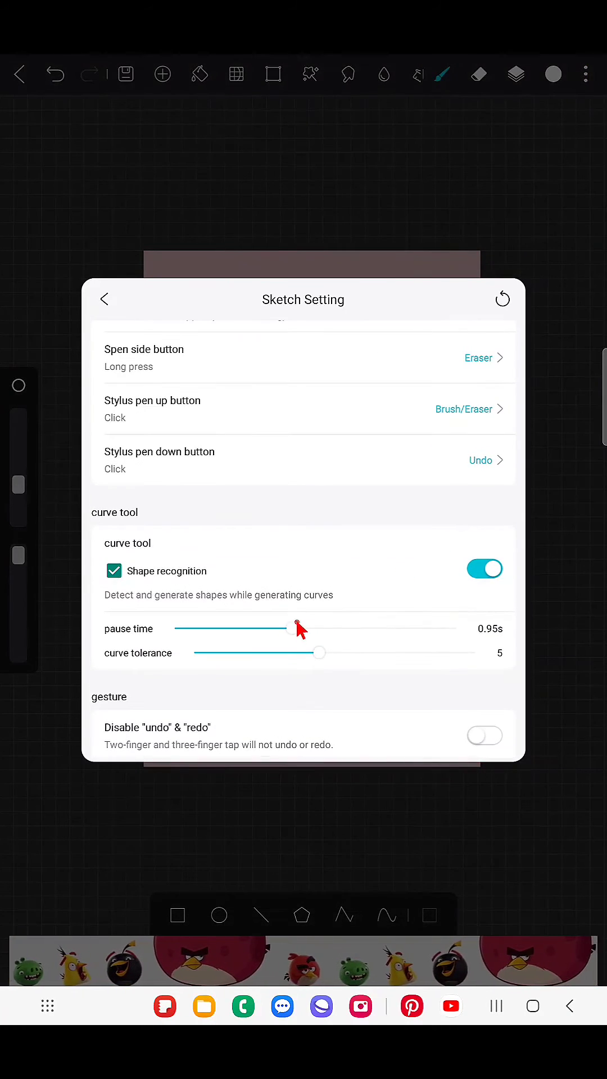
pyautogui.moveTo(296, 629); pyautogui.dragTo(189, 641)
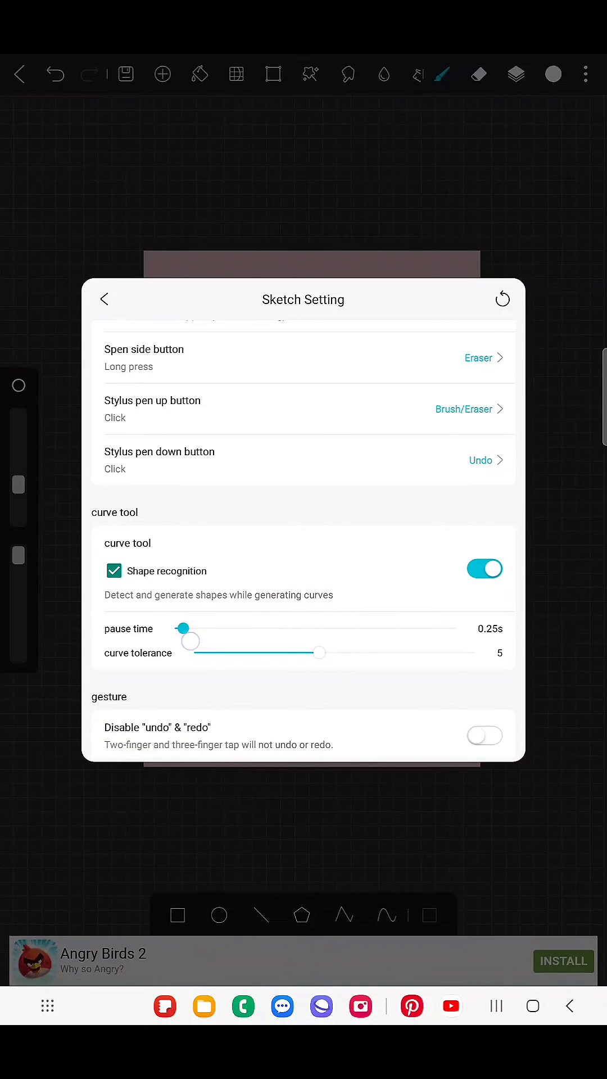
pyautogui.moveTo(188, 628); pyautogui.dragTo(178, 628)
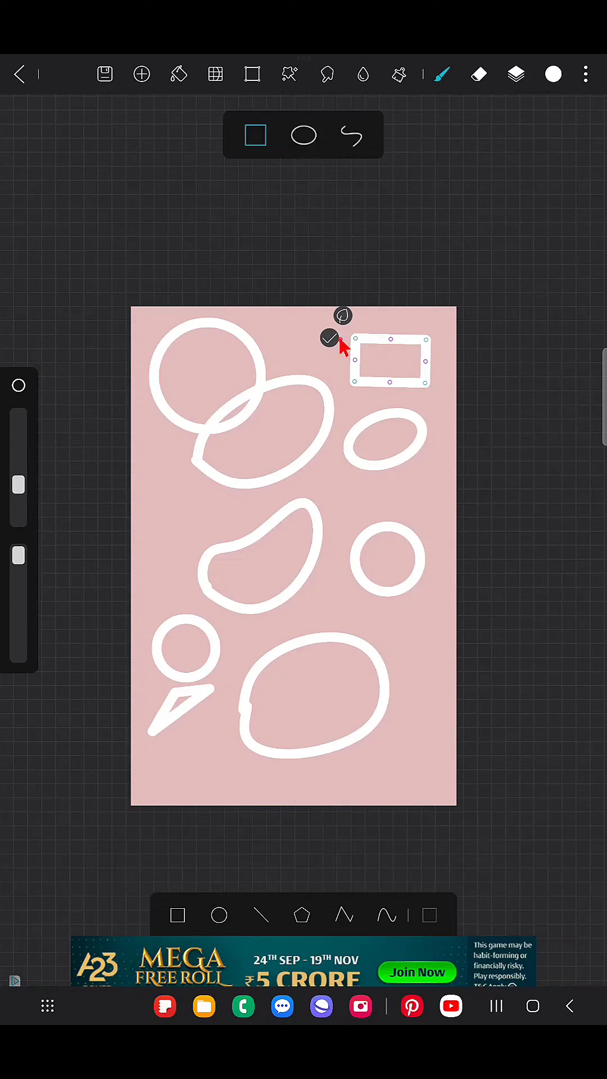
# Accept the recognized top-right rectangle and close Sketch Setting with pause time at 0.7s
pyautogui.click(330, 338)
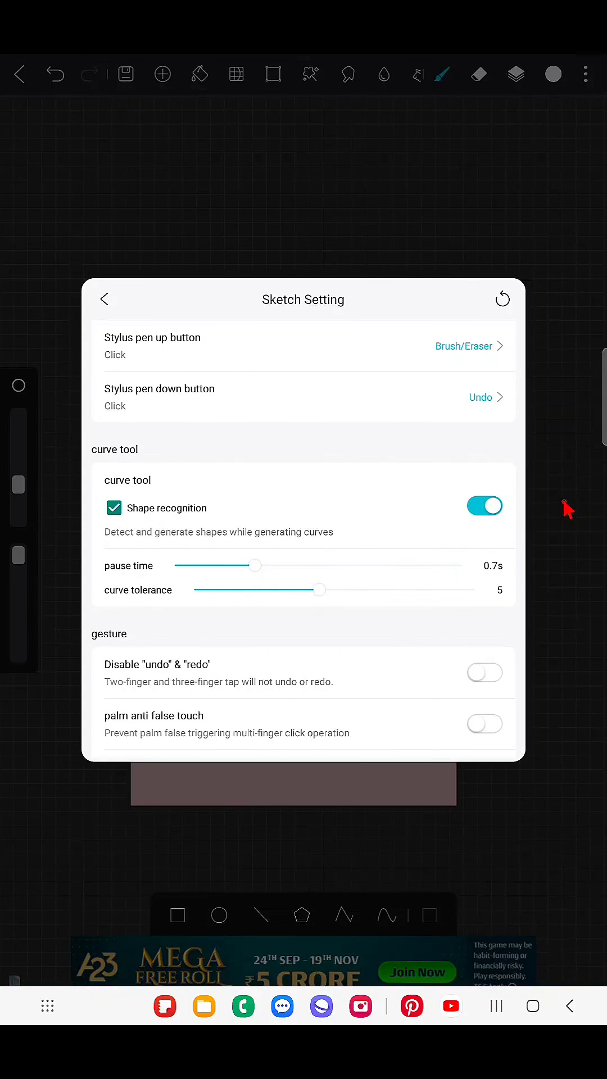
pyautogui.click(104, 298)
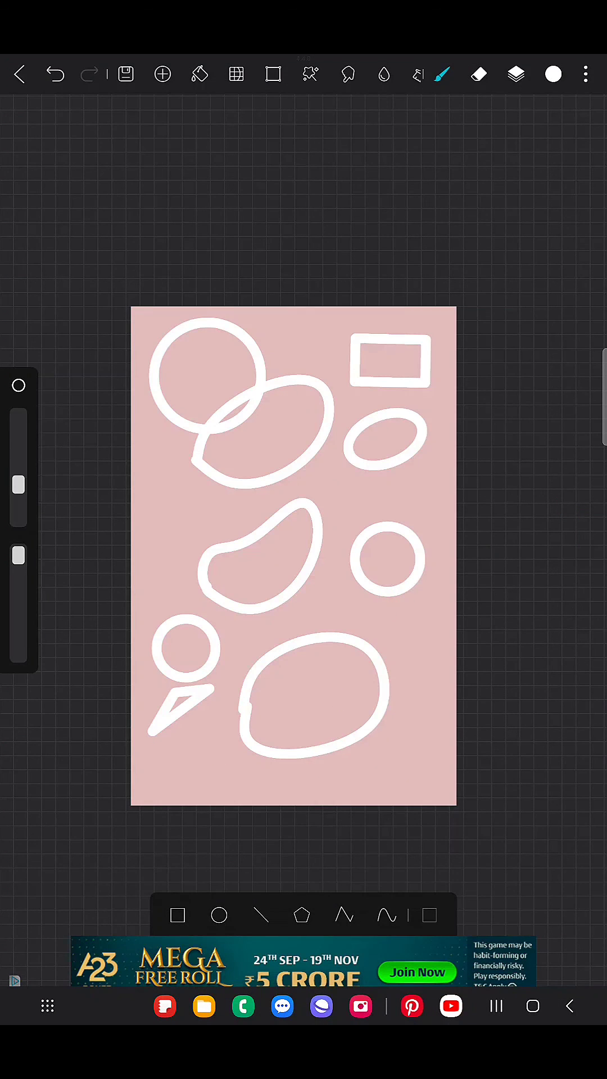